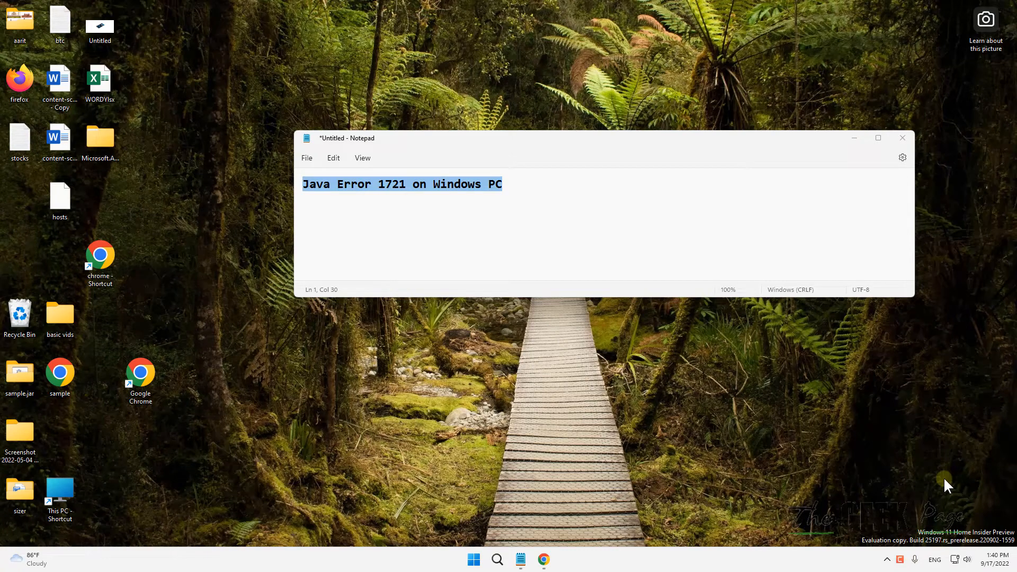
pyautogui.moveTo(851, 530)
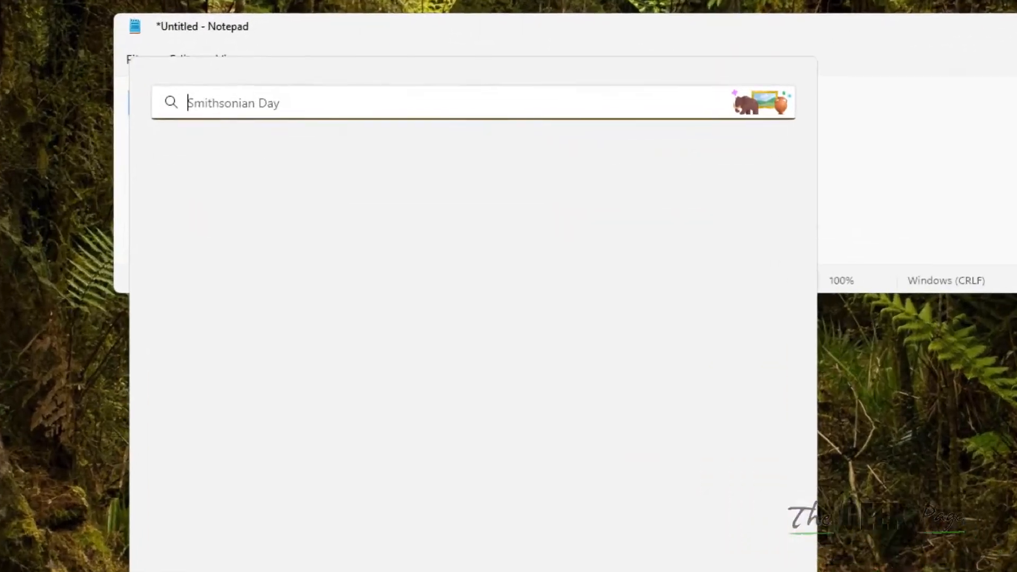
# - Search Windows for "services" and launch the Services console
pyautogui.write('vice')
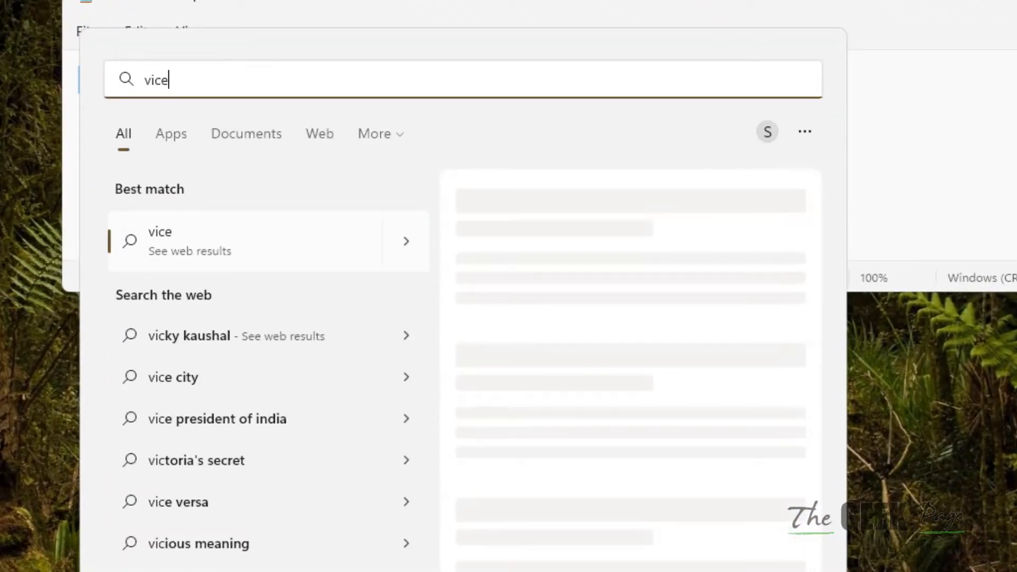
pyautogui.write('s')
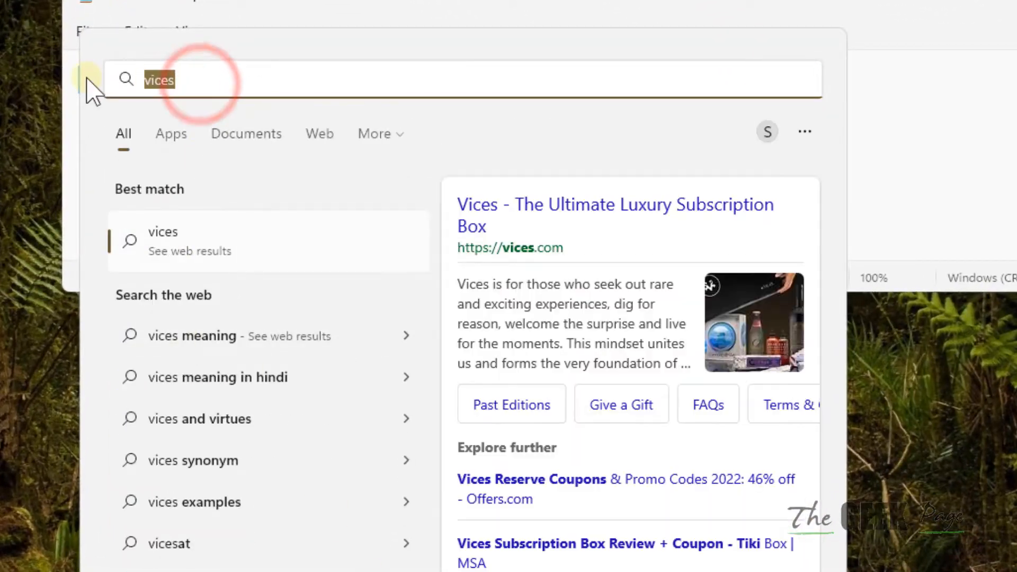
pyautogui.write('services')
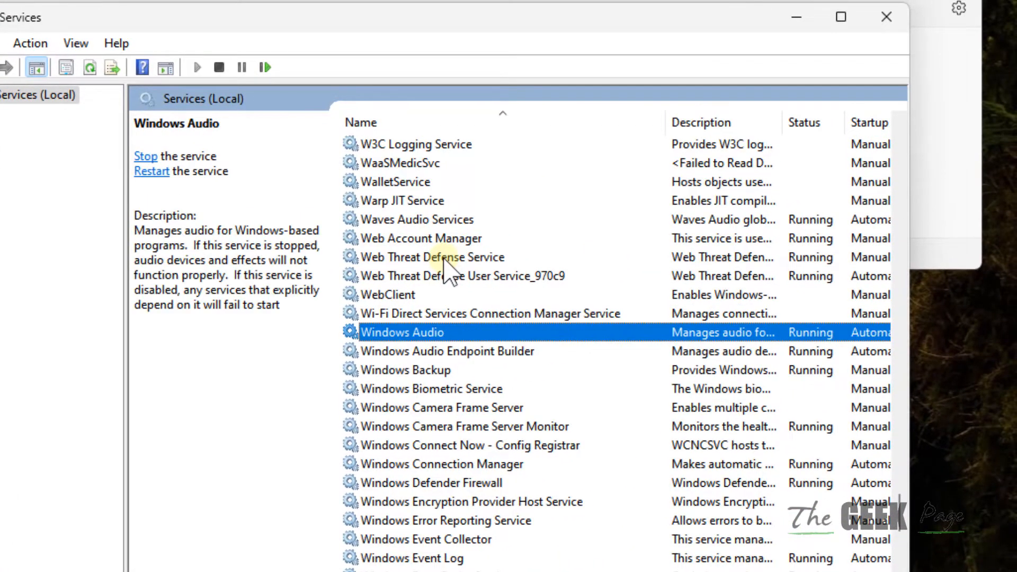
# - Locate Windows Installer in the services list and bring up its properties
pyautogui.click(432, 389)
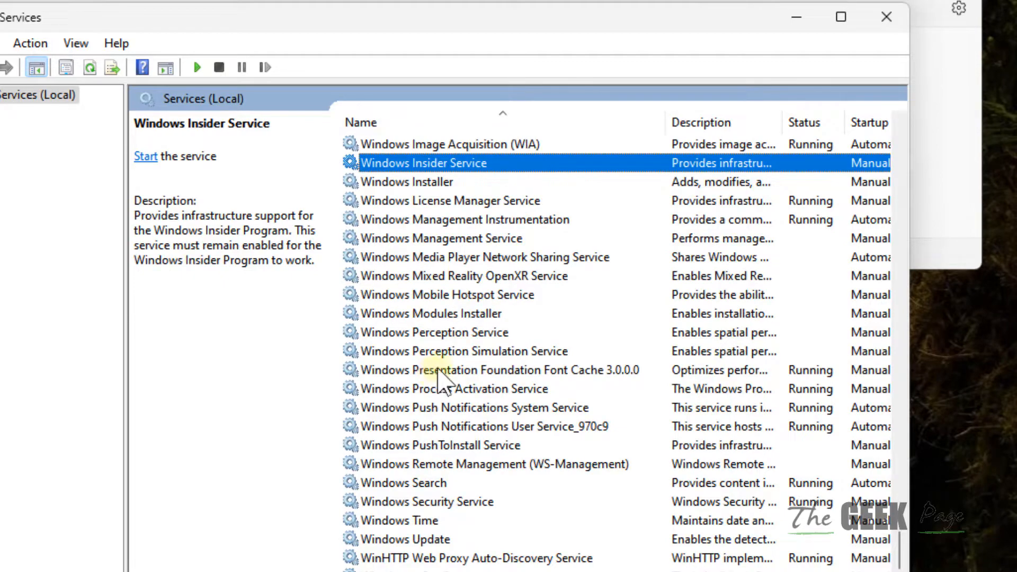
pyautogui.click(407, 182)
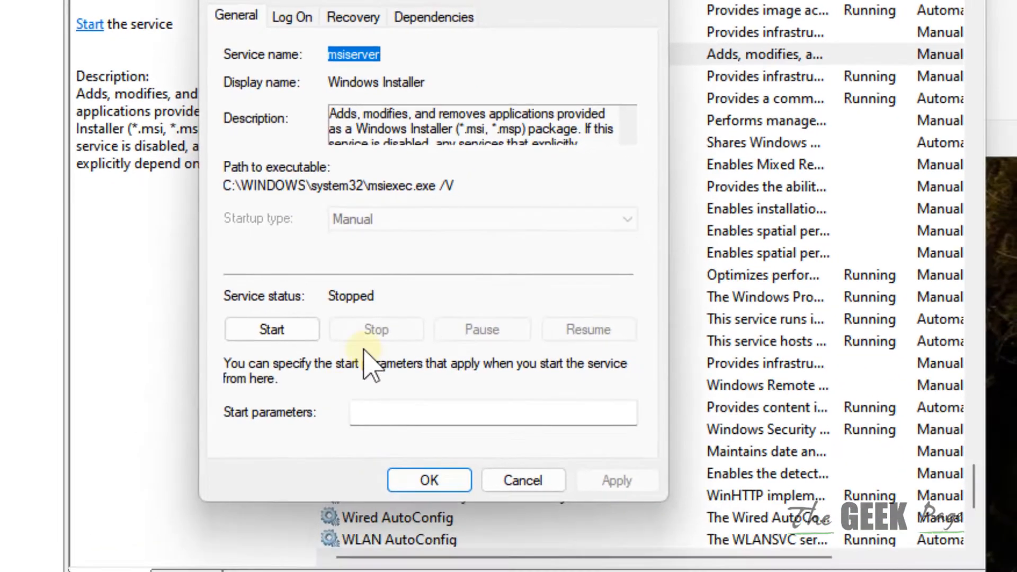
# - Start the stopped Windows Installer service and confirm with OK once it shows Running
pyautogui.click(271, 328)
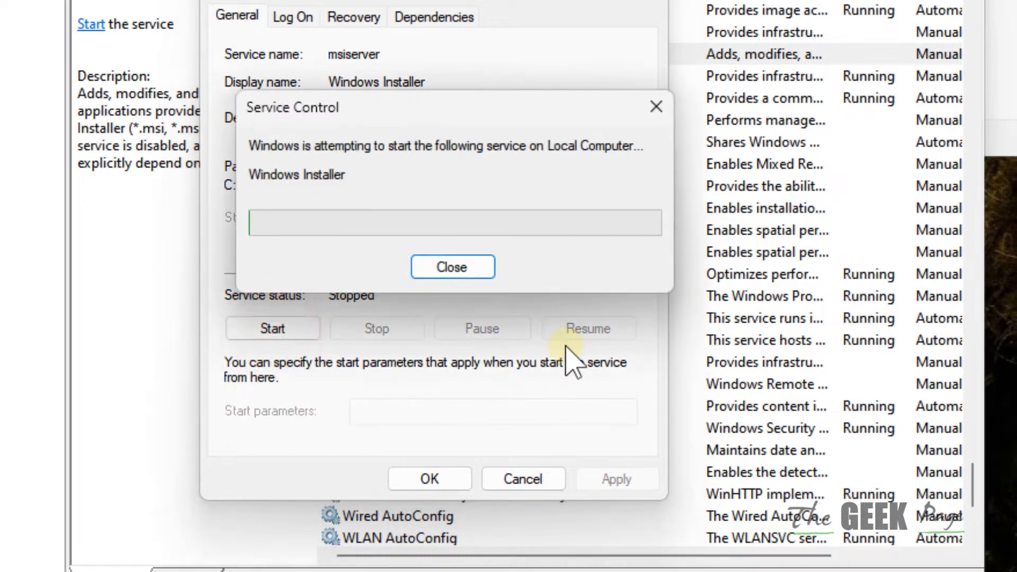
pyautogui.click(452, 267)
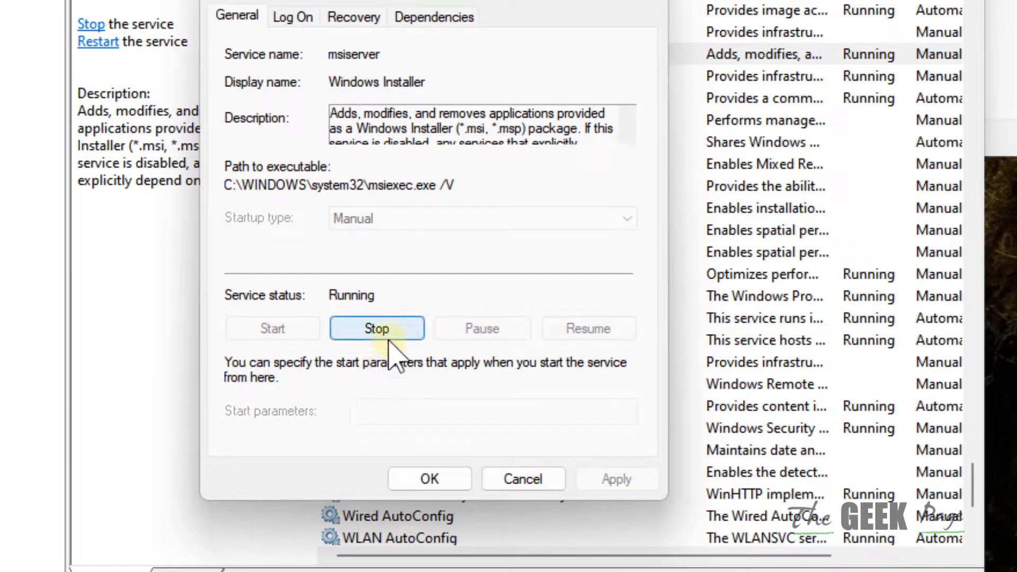
pyautogui.moveTo(272, 329)
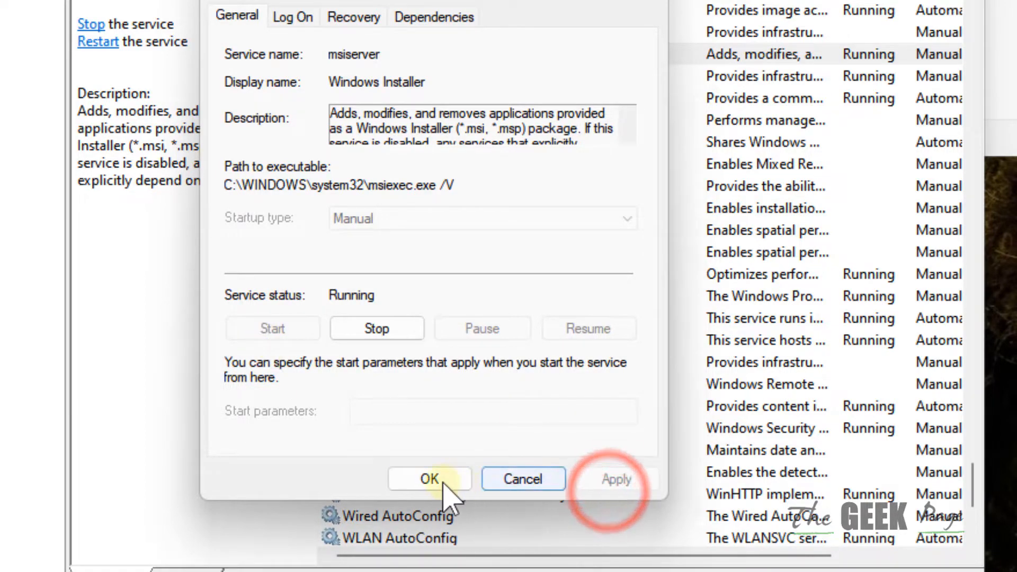
pyautogui.click(429, 479)
pyautogui.write('e')
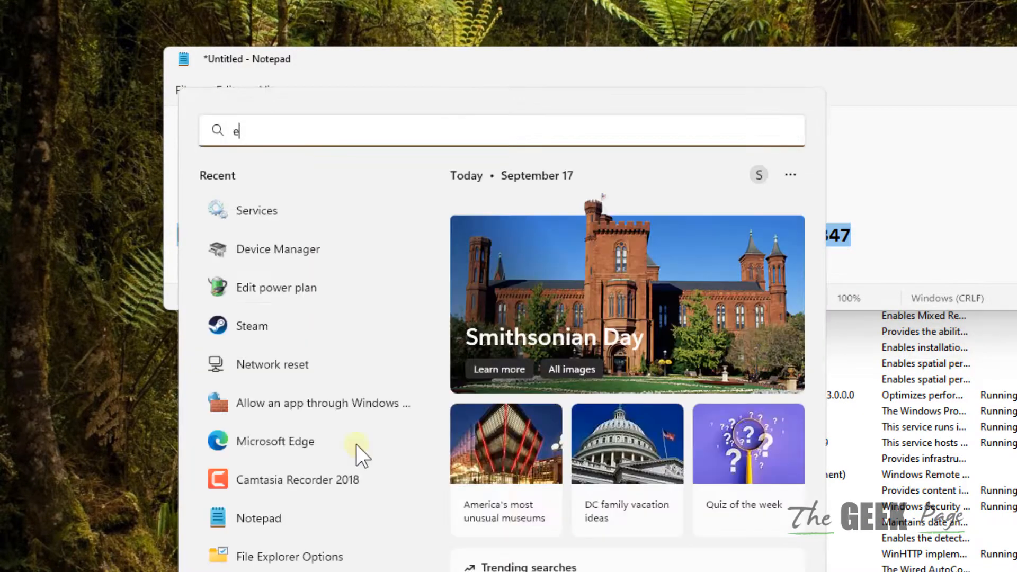
# - Launch Microsoft Edge from the search results
pyautogui.click(276, 441)
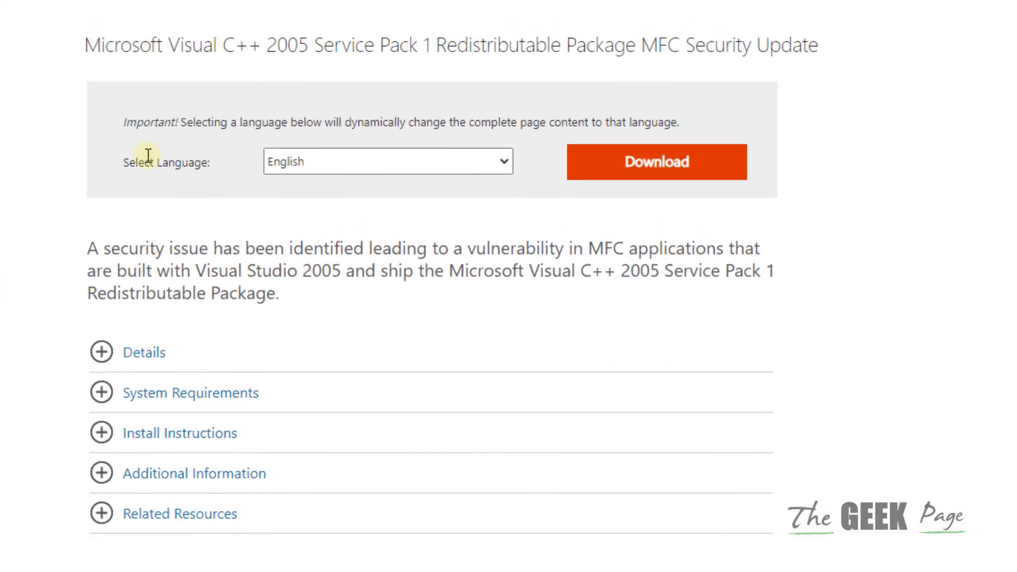
# - Request the Visual C++ 2005 SP1 Redistributable download to reach the file chooser
pyautogui.click(656, 161)
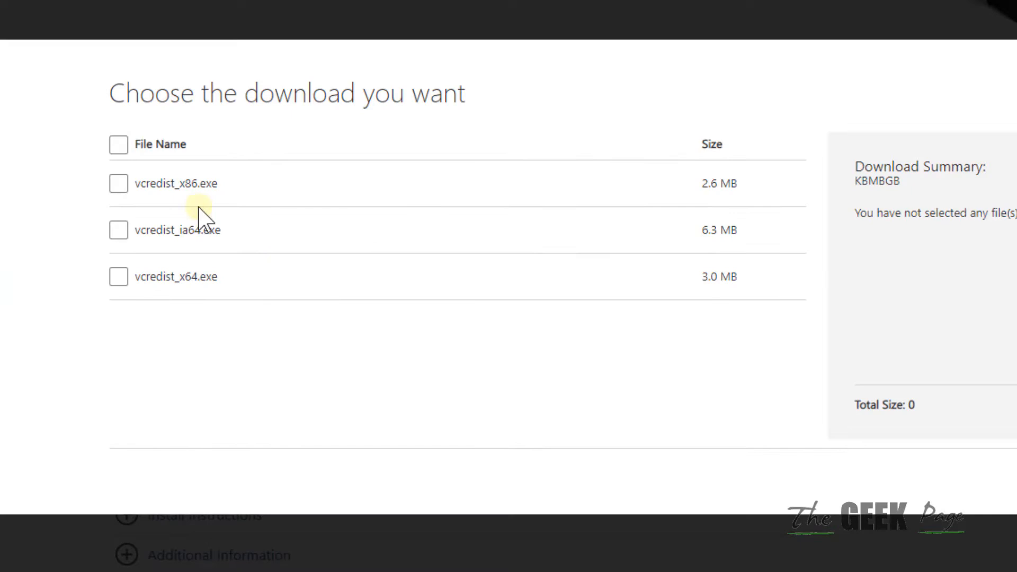
pyautogui.moveTo(211, 327)
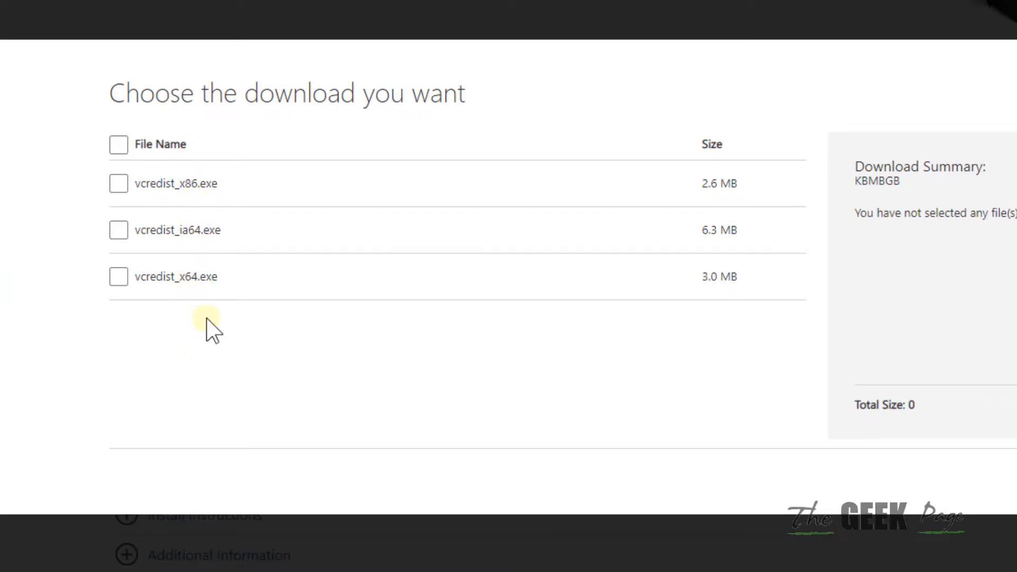
pyautogui.moveTo(444, 421)
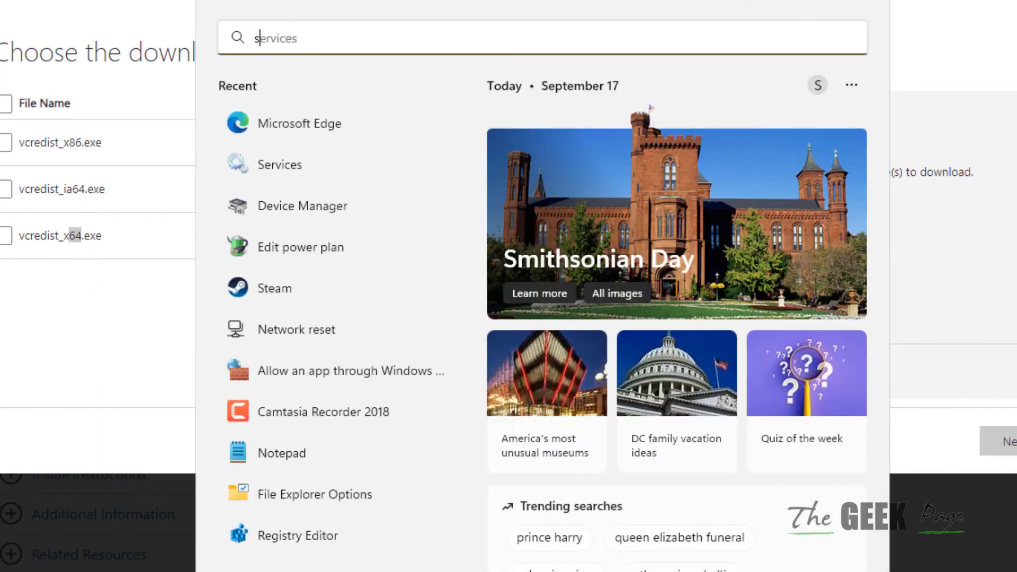
pyautogui.write('system information')
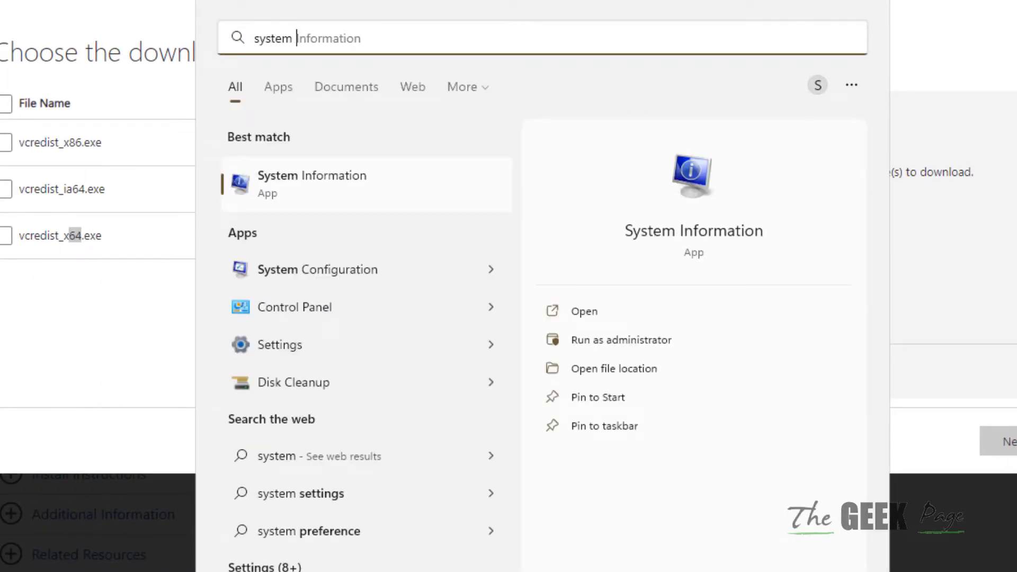
pyautogui.write('Information')
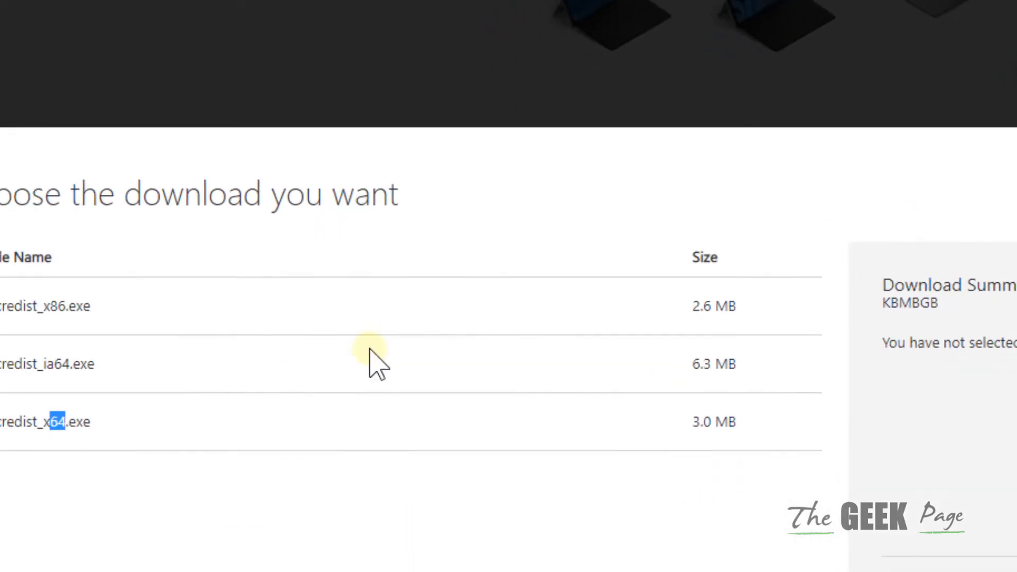
# - Download vcredist_x64.exe via the manual link, then close Edge
pyautogui.click(50, 352)
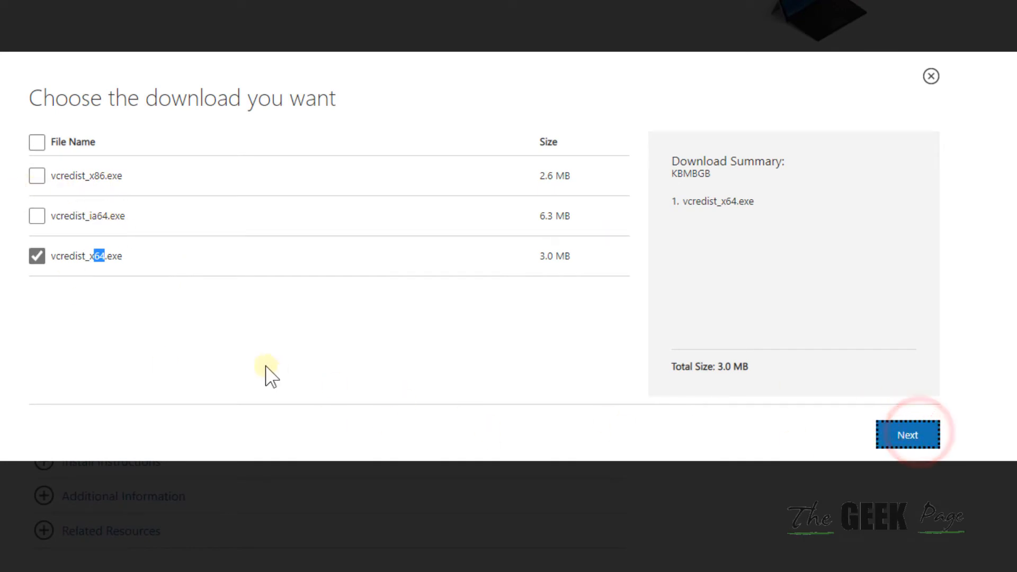
pyautogui.click(908, 434)
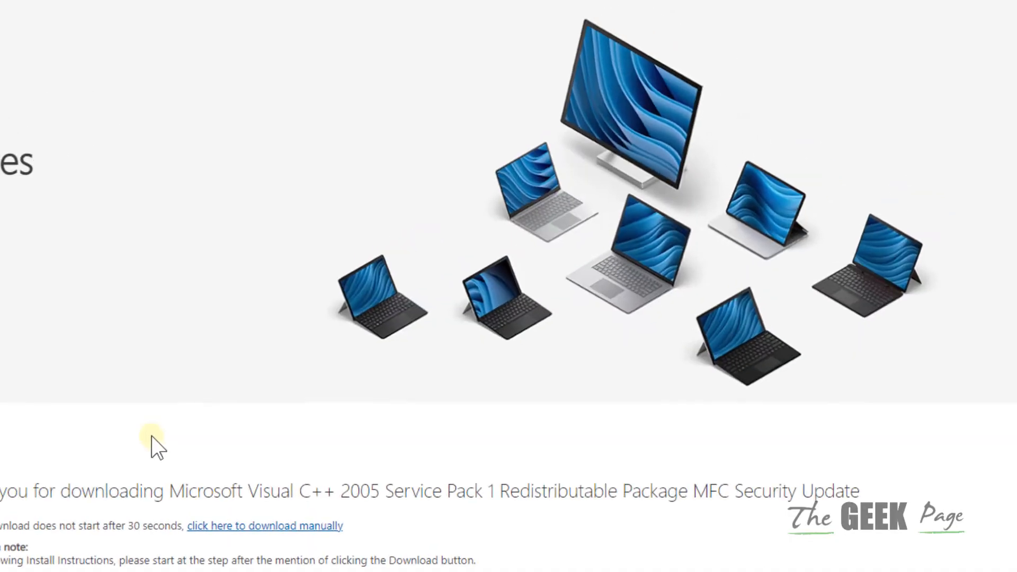
pyautogui.click(846, 72)
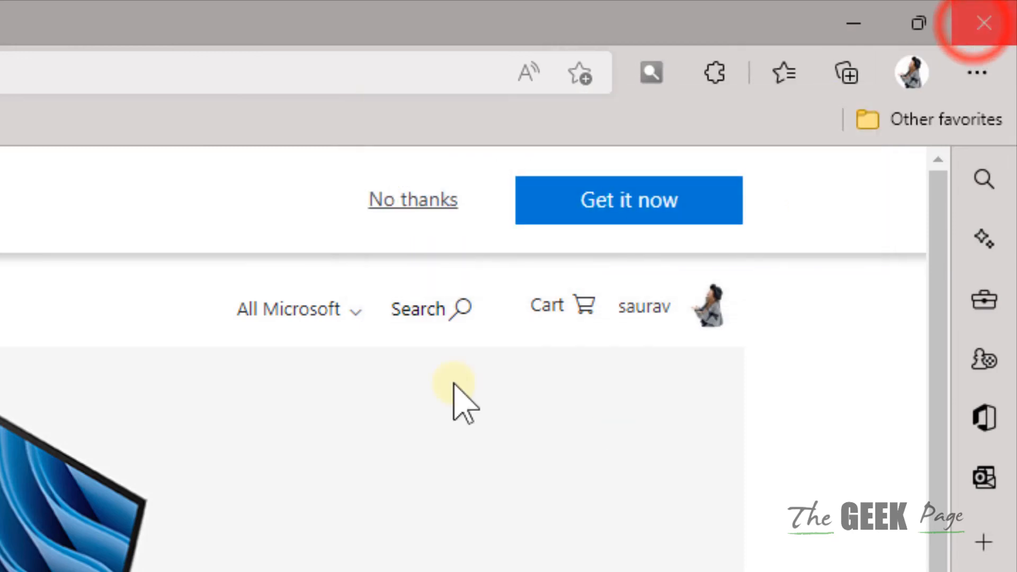
pyautogui.click(983, 22)
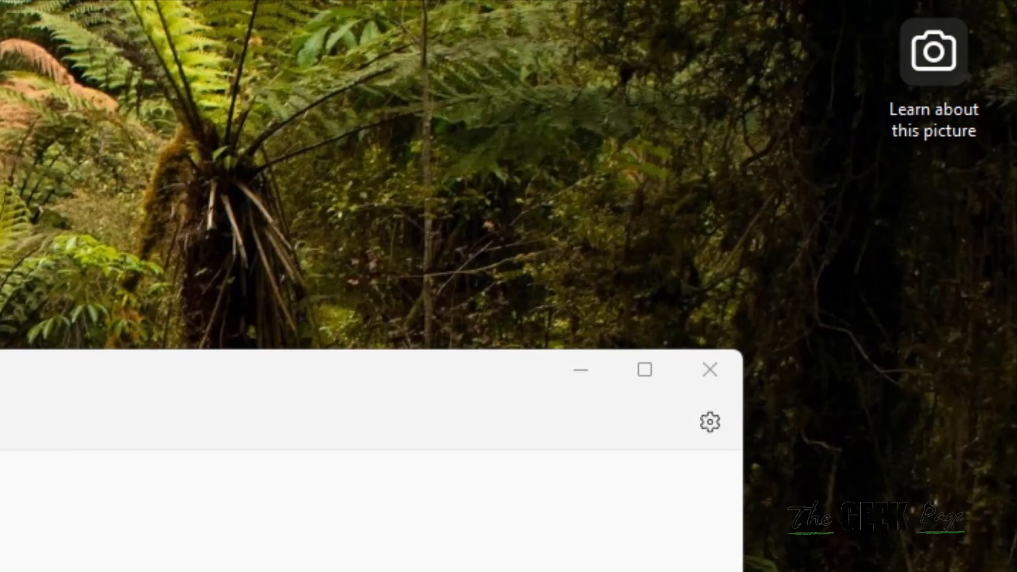